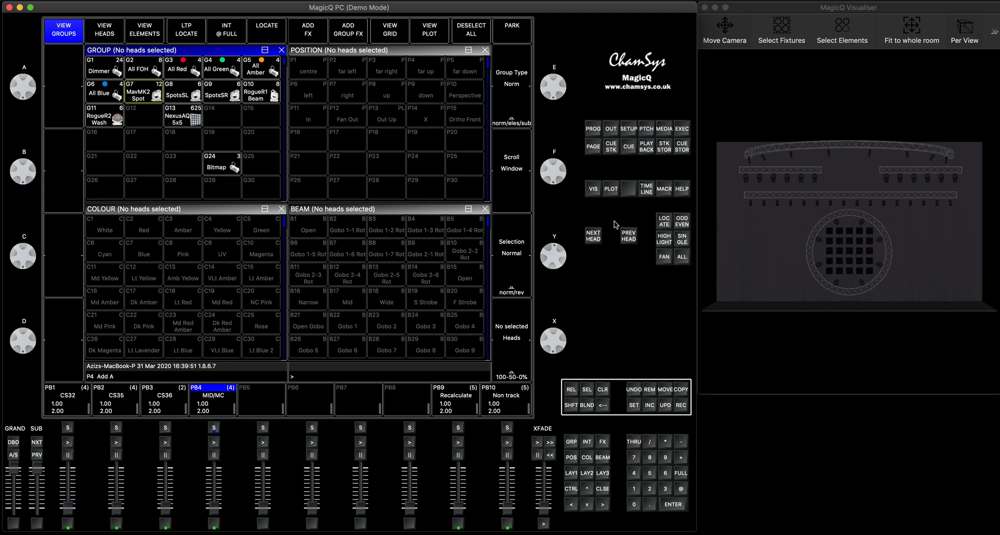
mouse_move(584, 311)
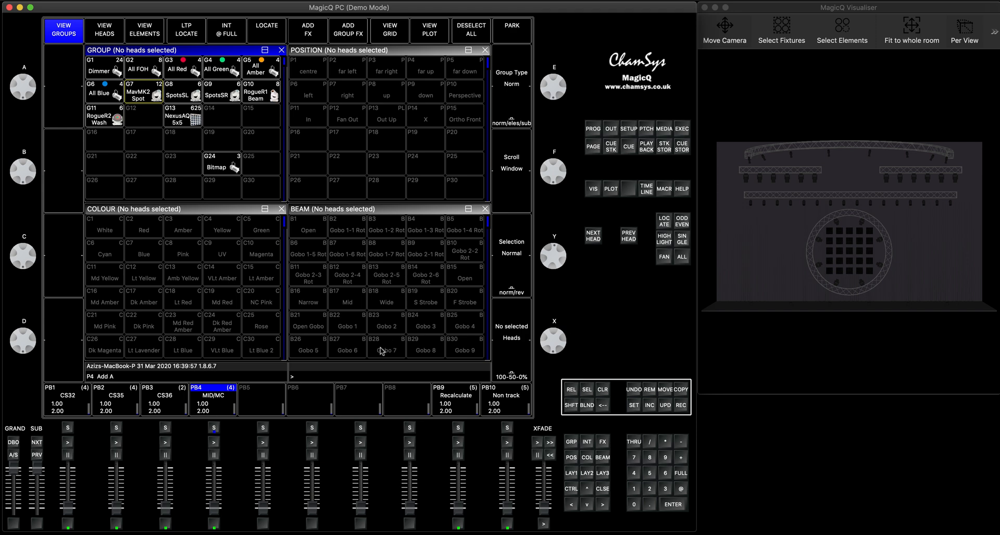
mouse_move(213, 507)
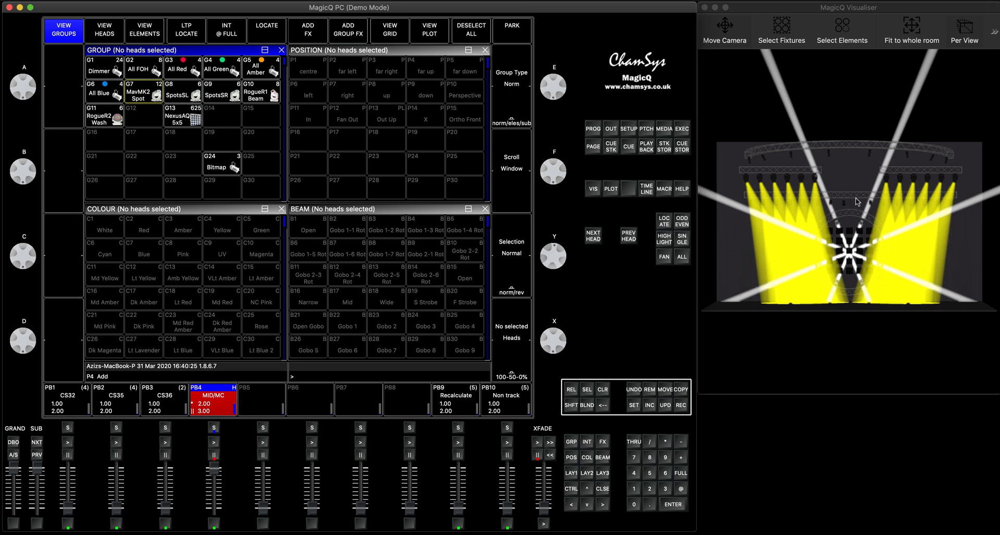
mouse_move(838, 229)
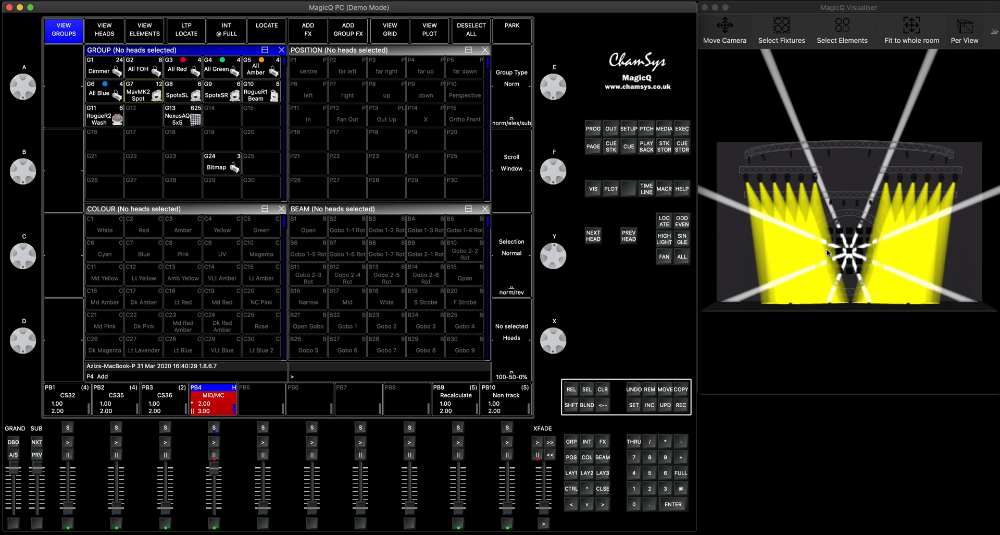
mouse_move(828, 229)
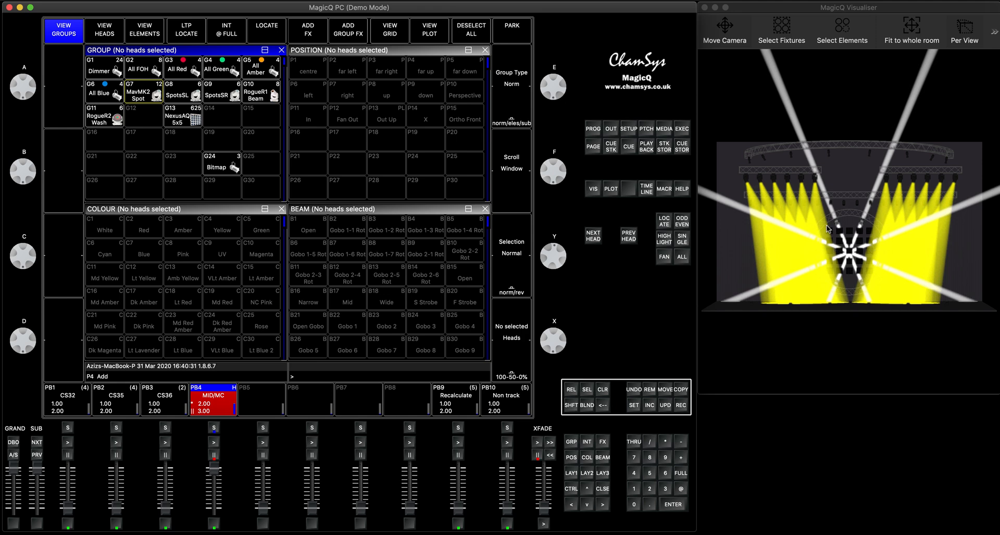
mouse_move(843, 278)
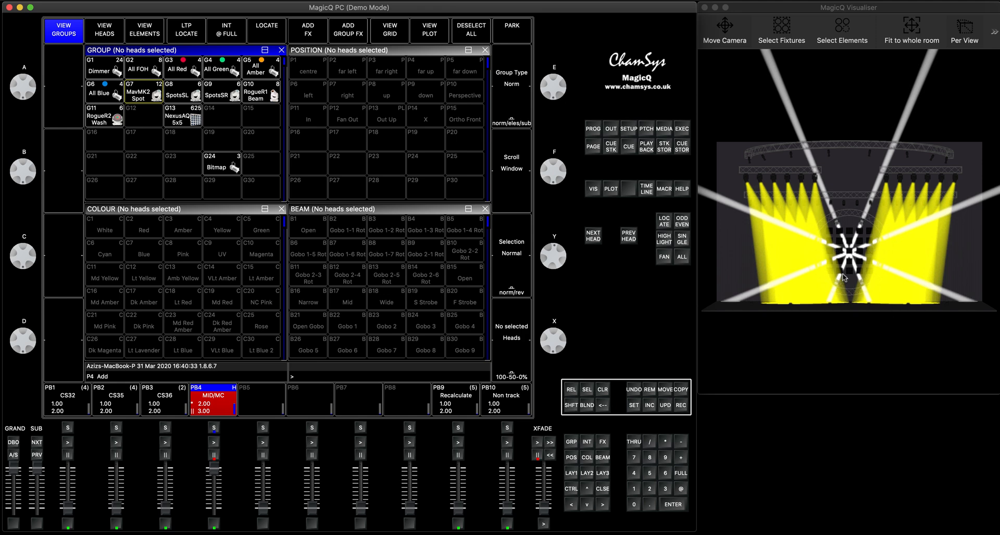
mouse_move(904, 222)
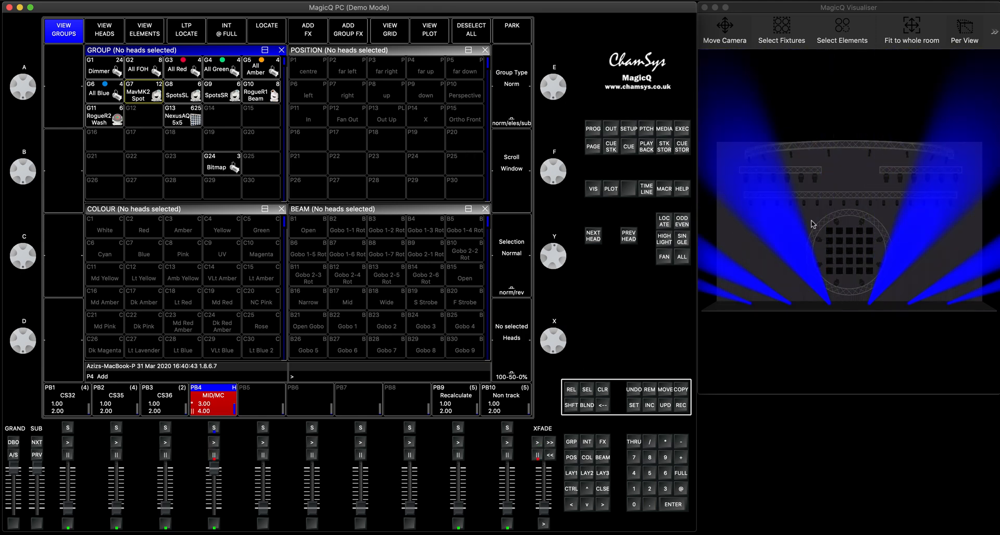
mouse_move(781, 193)
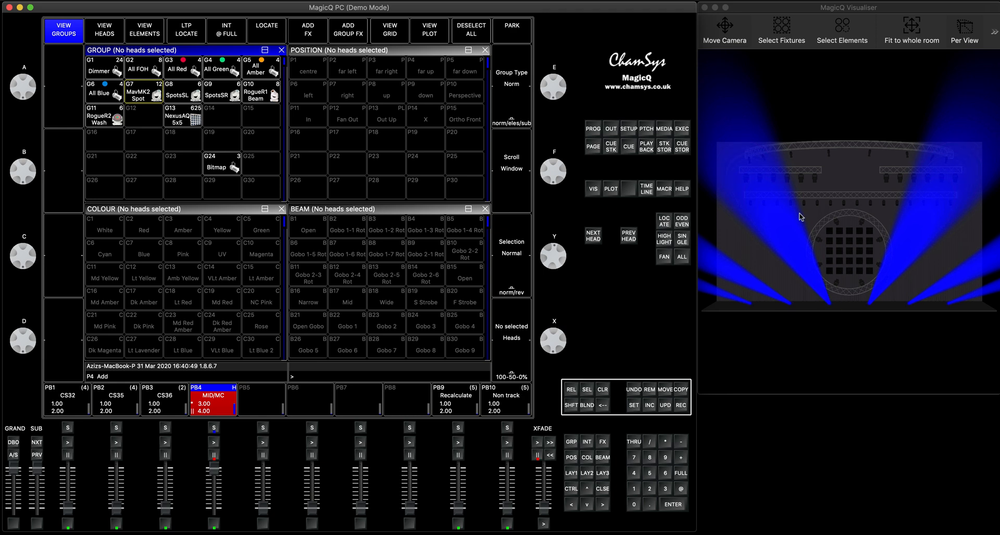
mouse_move(776, 276)
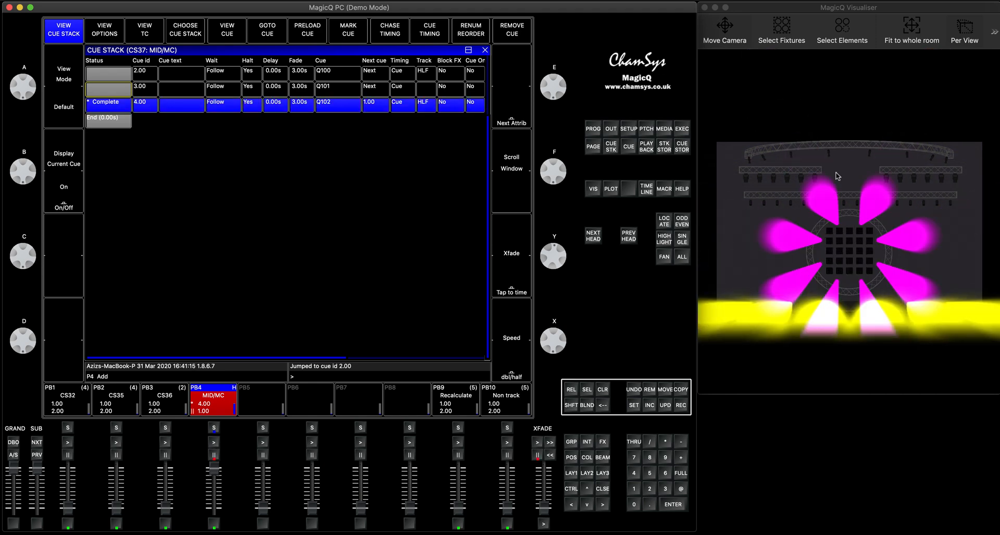
mouse_move(861, 173)
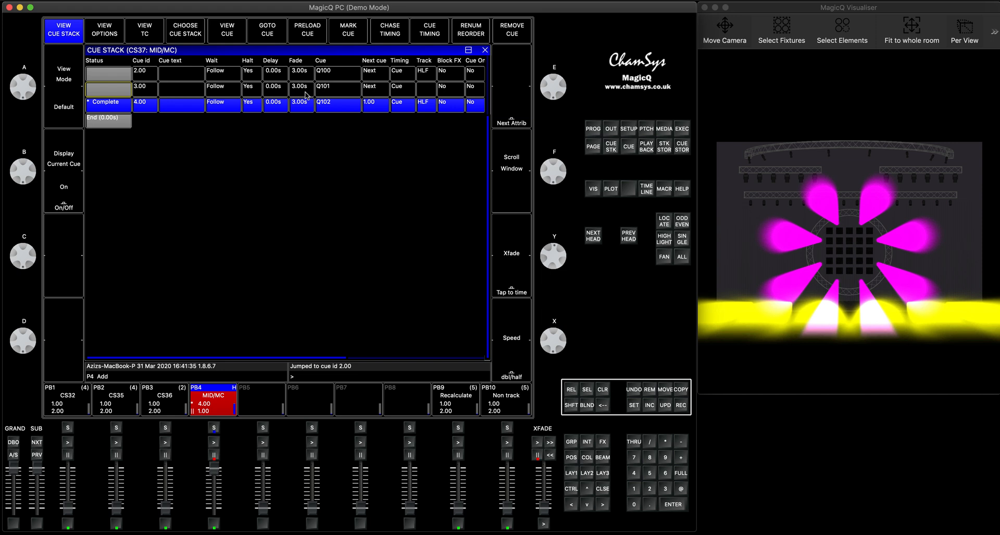
mouse_move(261, 205)
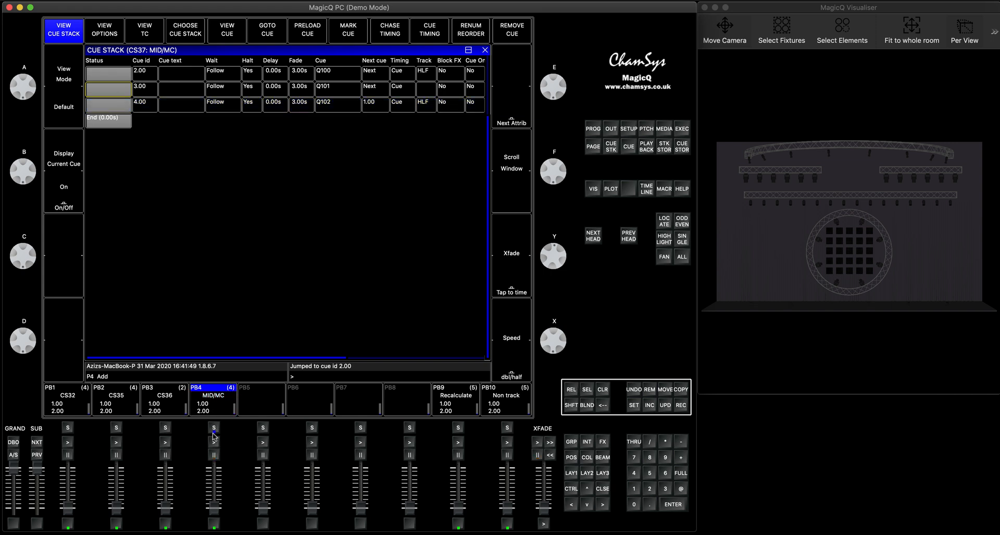
Select the MID/MC playback and set its Move when dark option to No
click(104, 29)
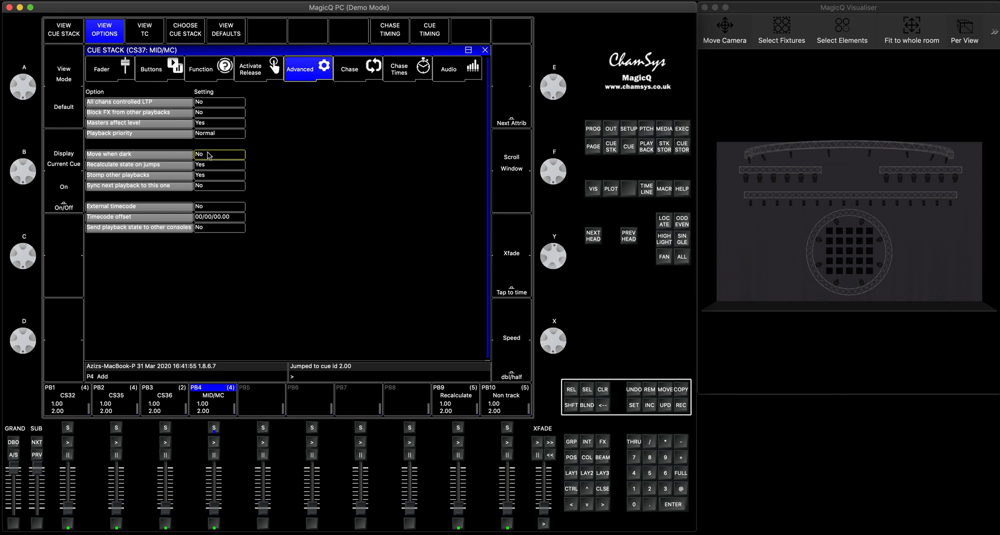
click(220, 154)
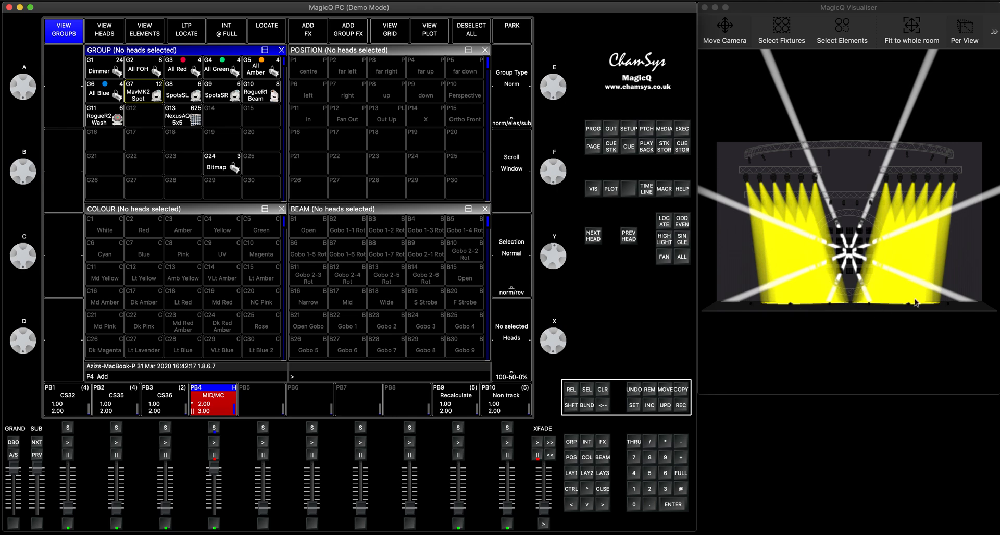
mouse_move(782, 230)
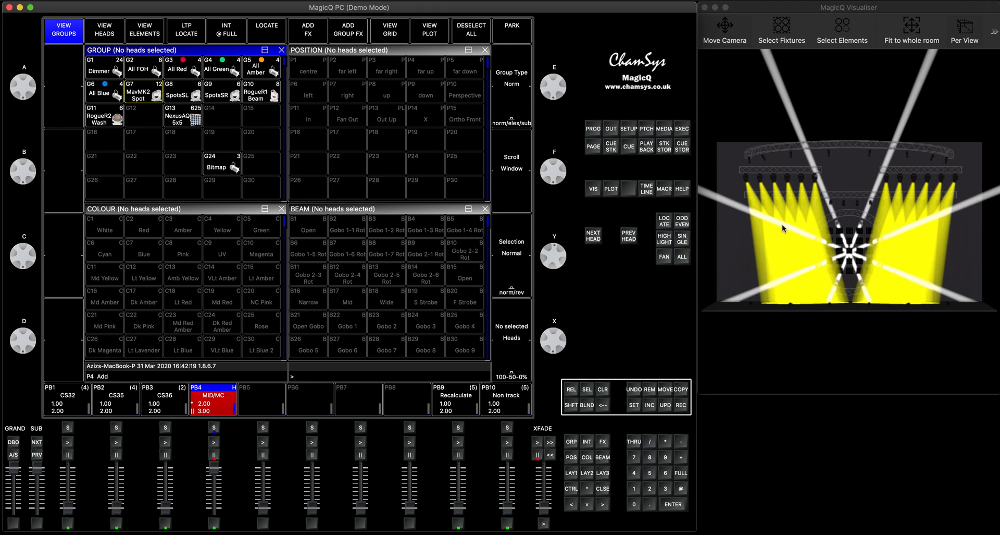
mouse_move(288, 421)
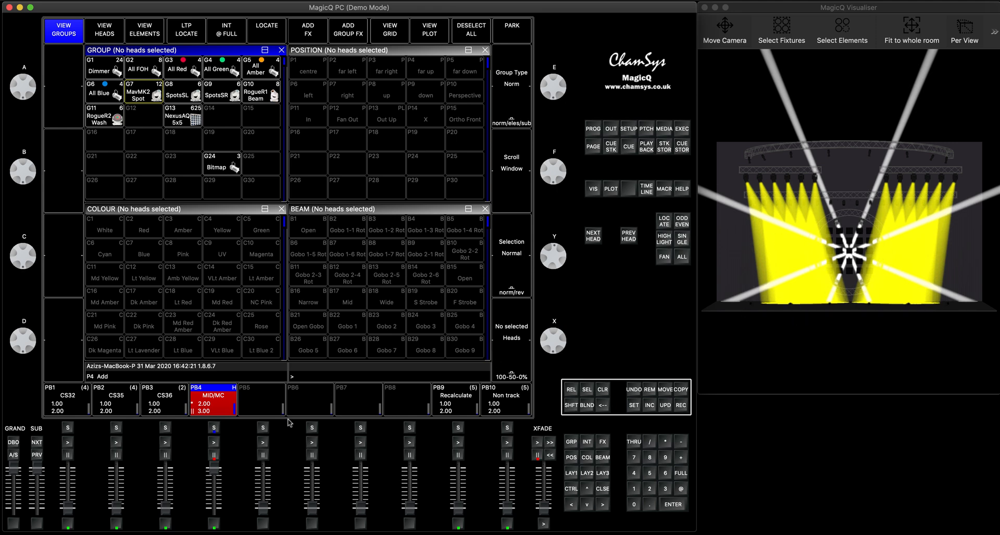
Raise the PB4 MID/MC playback to advance the stack to the blue cue 3
drag(214, 446, 214, 415)
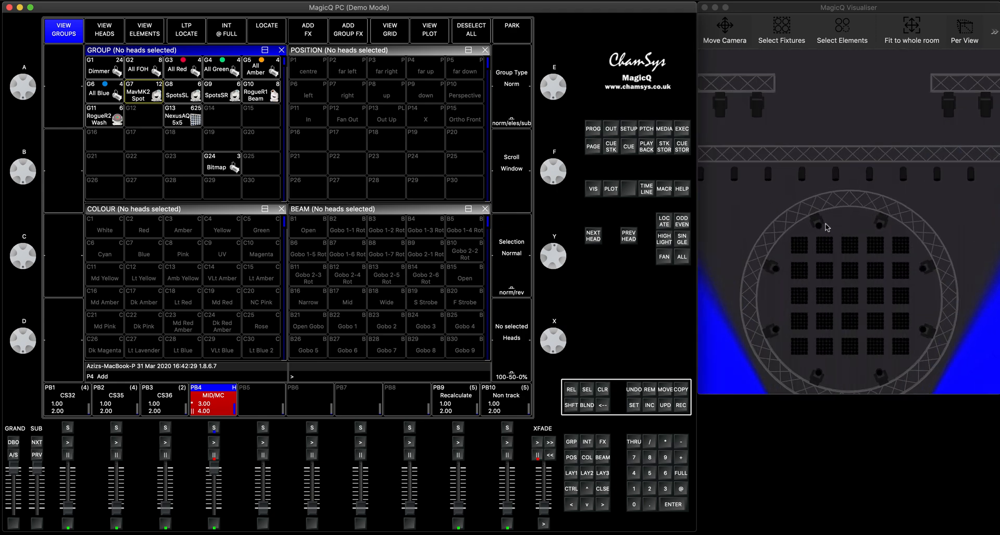
mouse_move(879, 222)
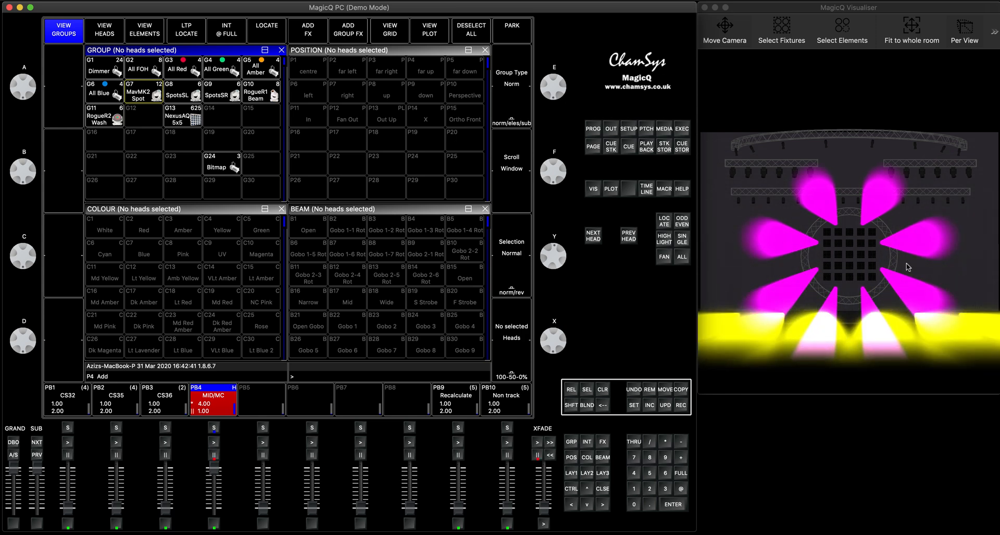
mouse_move(823, 228)
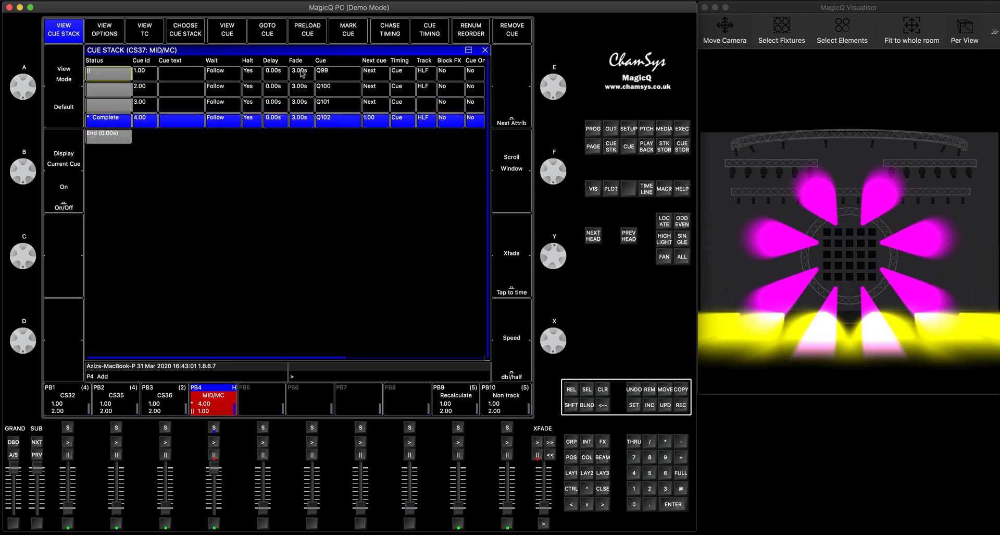
mouse_move(168, 98)
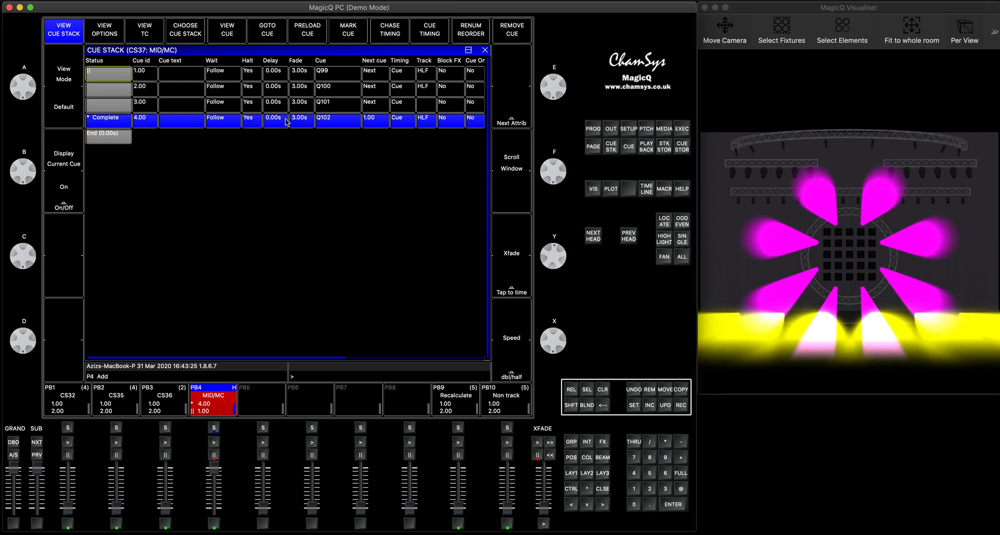
mouse_move(304, 123)
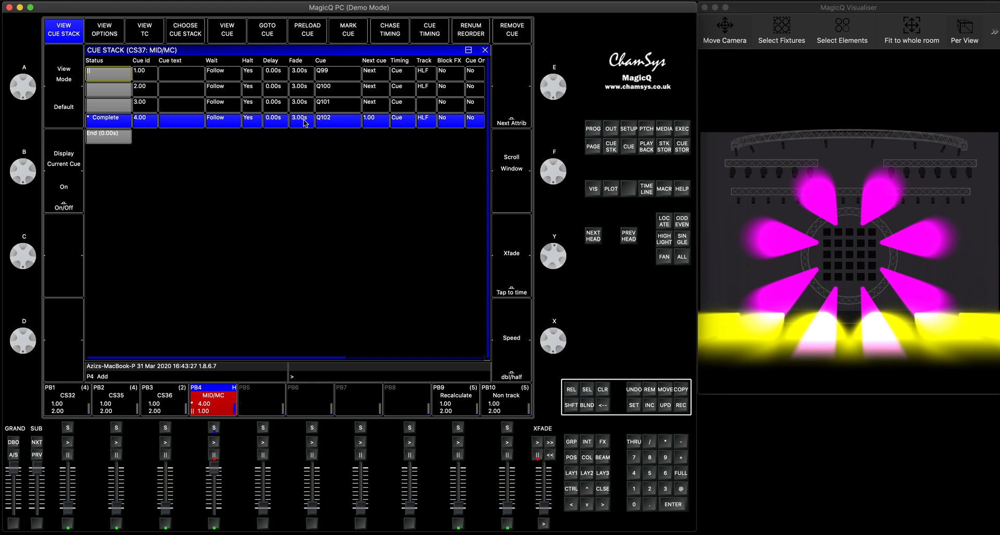
mouse_move(302, 119)
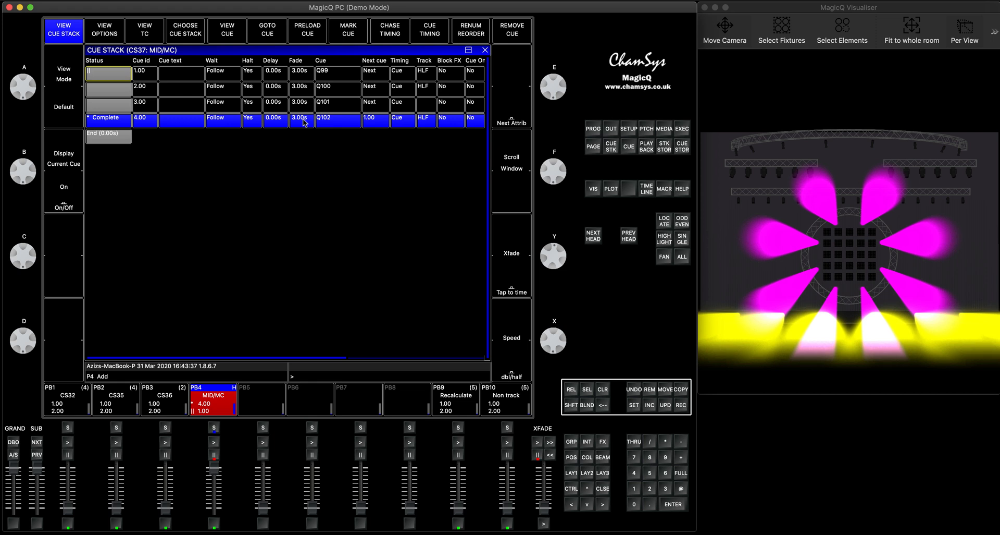
mouse_move(816, 264)
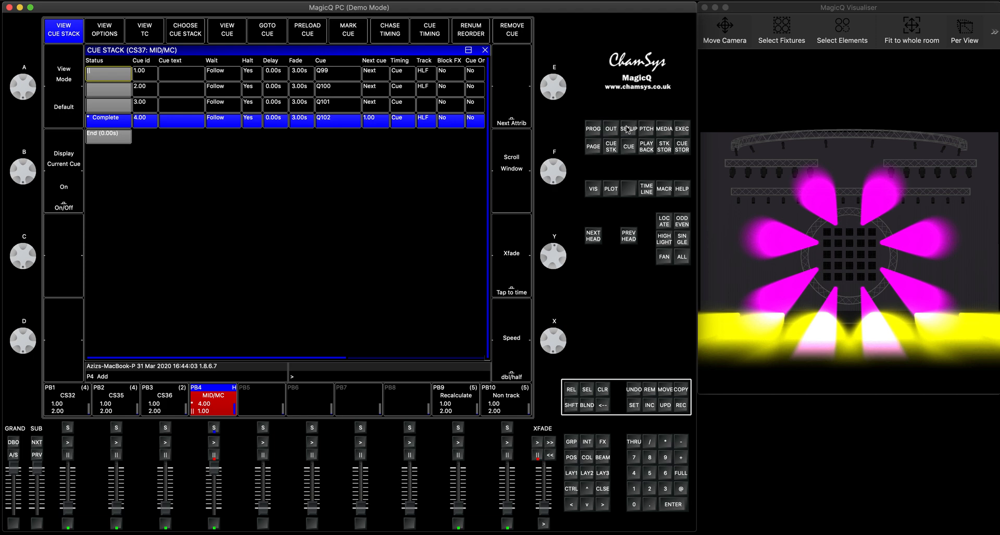
Open the console Setup window on its Playback settings
click(629, 128)
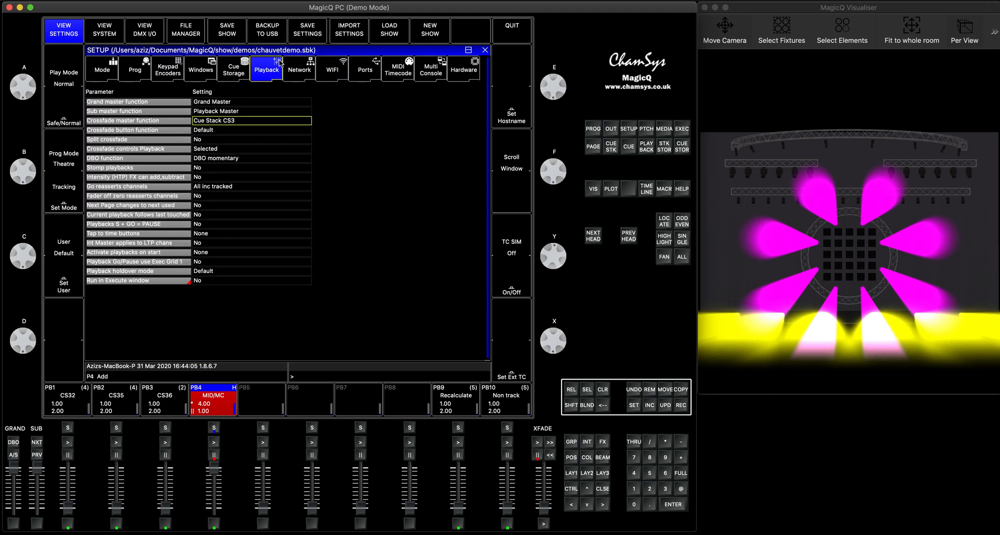
Show the Cue Storage settings with the 3.00s default mark/move when dark time
click(233, 68)
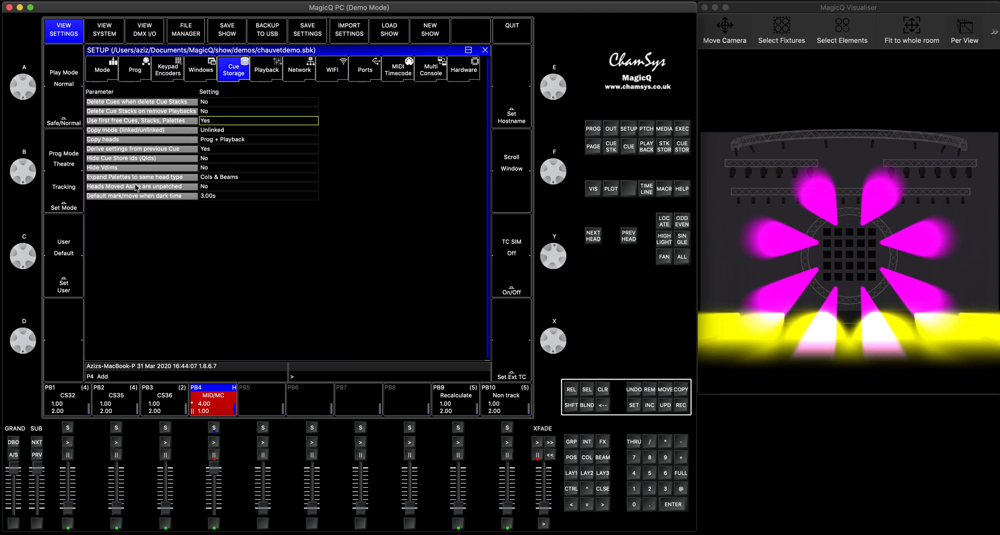
mouse_move(169, 201)
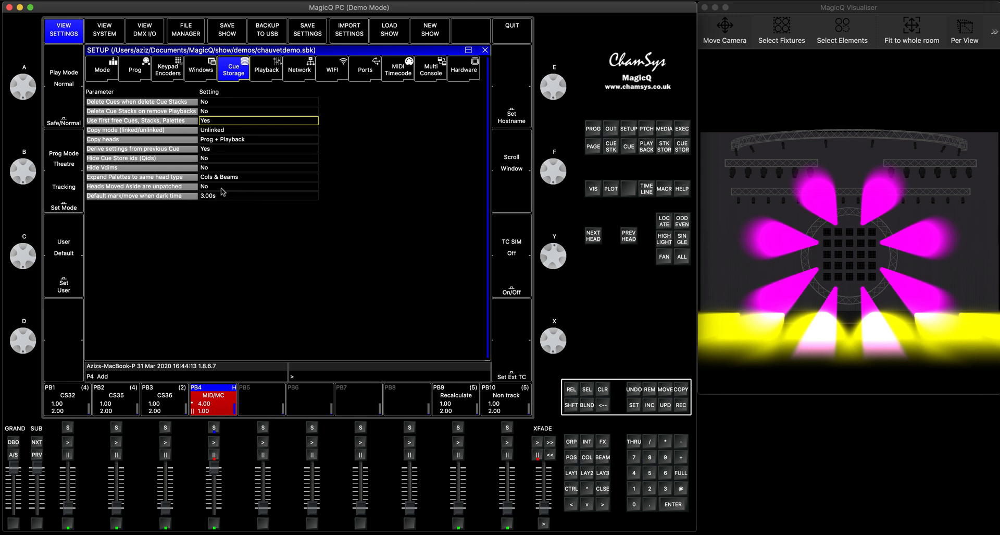
mouse_move(605, 492)
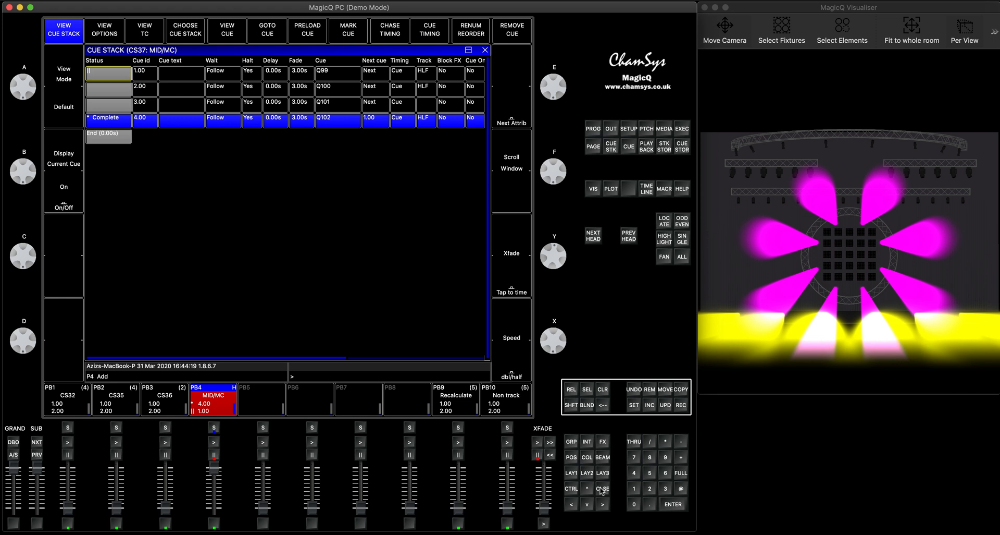
mouse_move(424, 341)
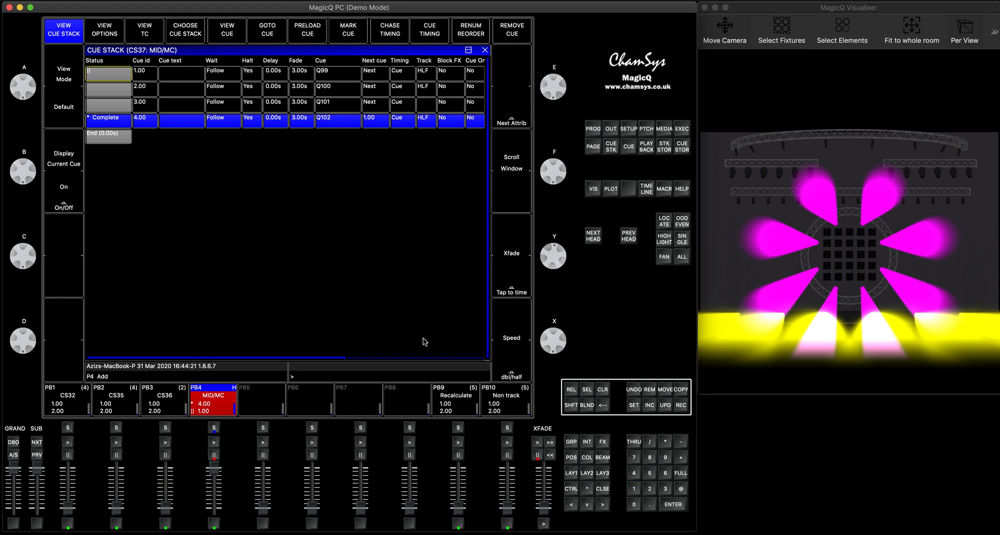
mouse_move(309, 176)
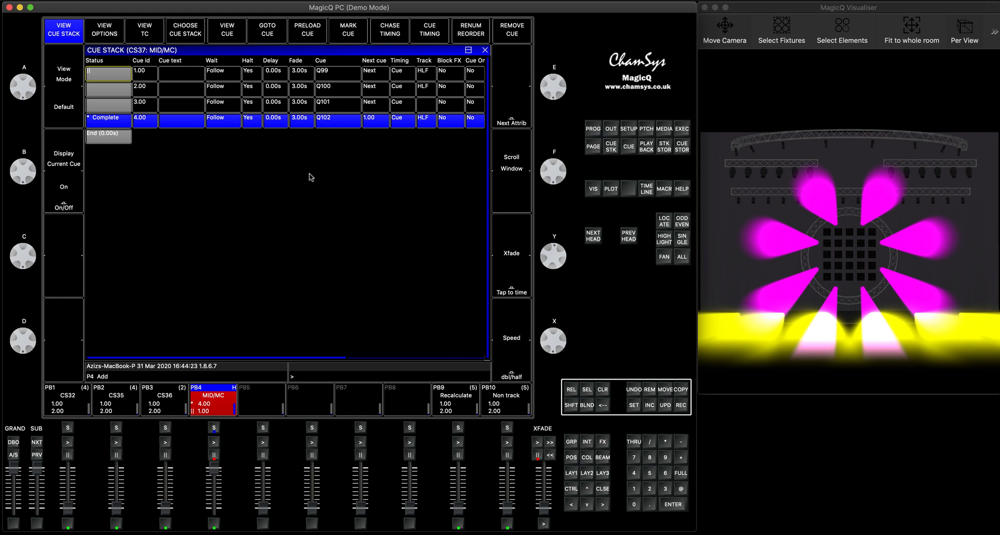
mouse_move(343, 138)
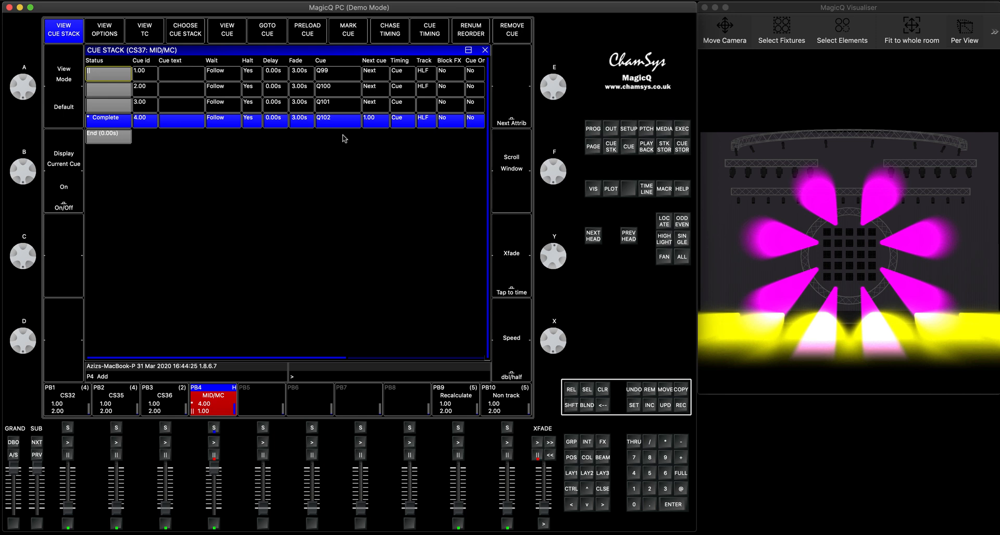
mouse_move(345, 212)
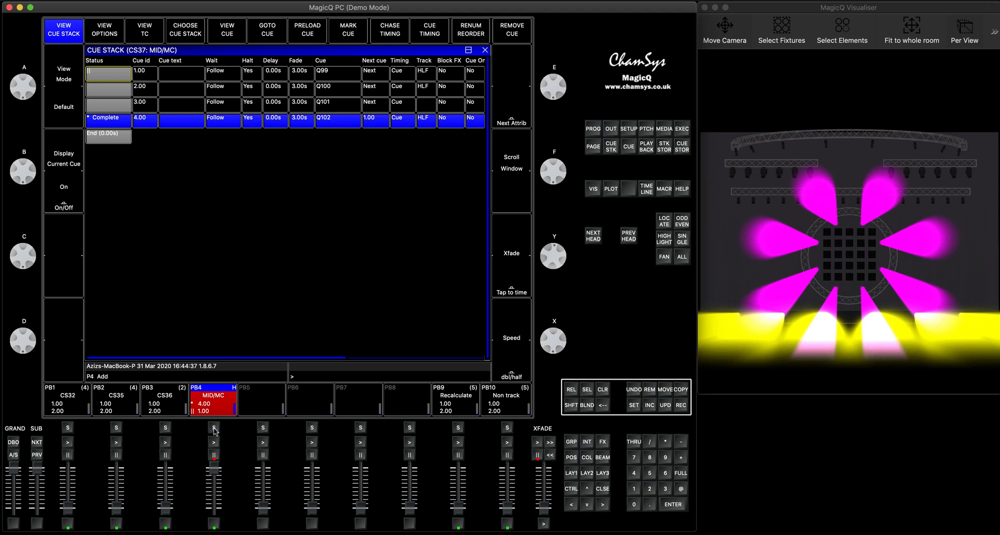
Open the MID/MC cue stack's Advanced options, where Move when dark reads Yes
click(104, 29)
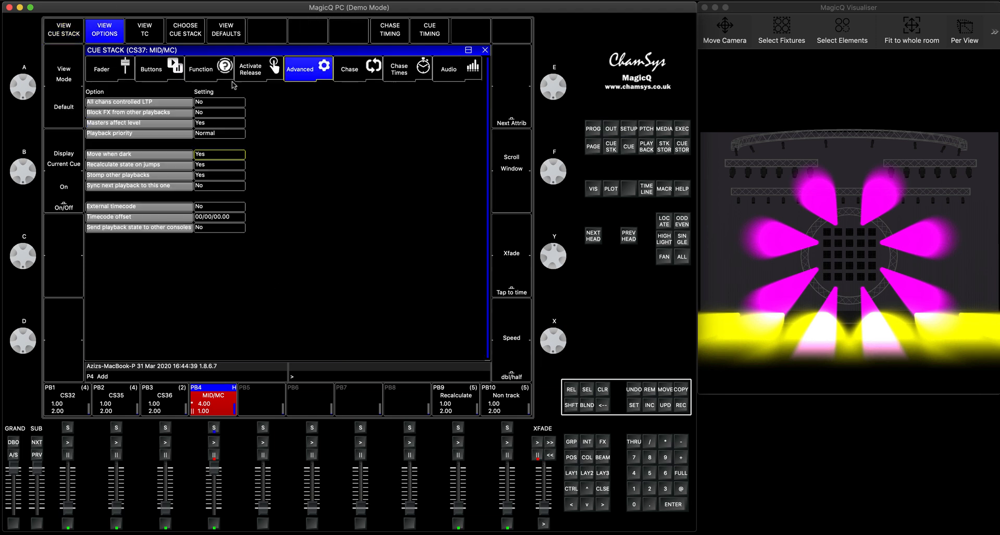
Set Move when dark to No and insert mark cue 2.10 before cue 3
click(220, 154)
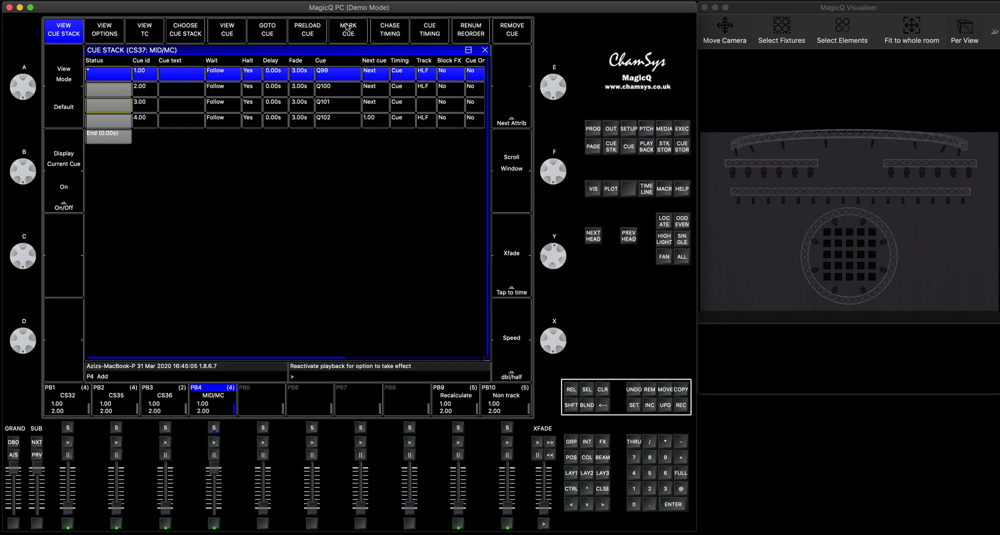
click(347, 29)
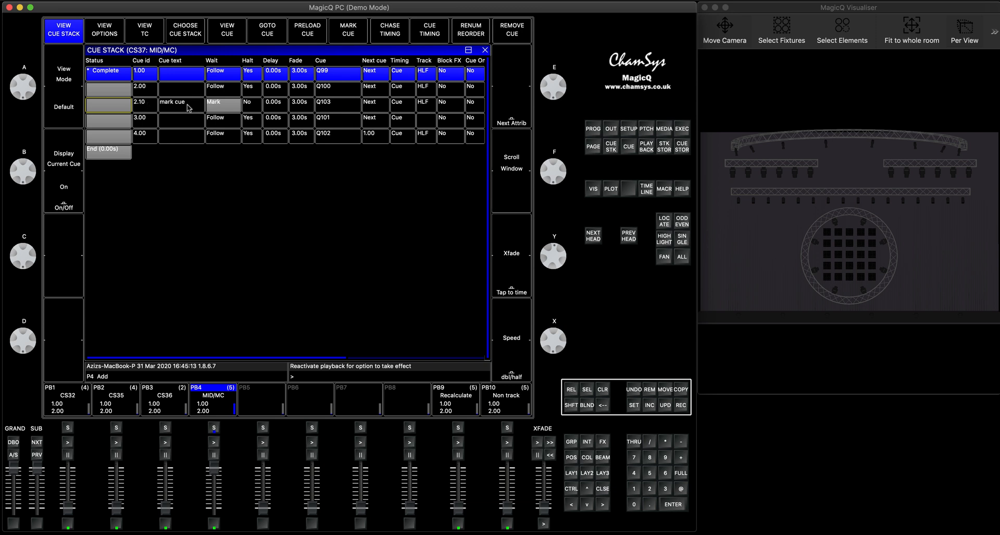
mouse_move(217, 106)
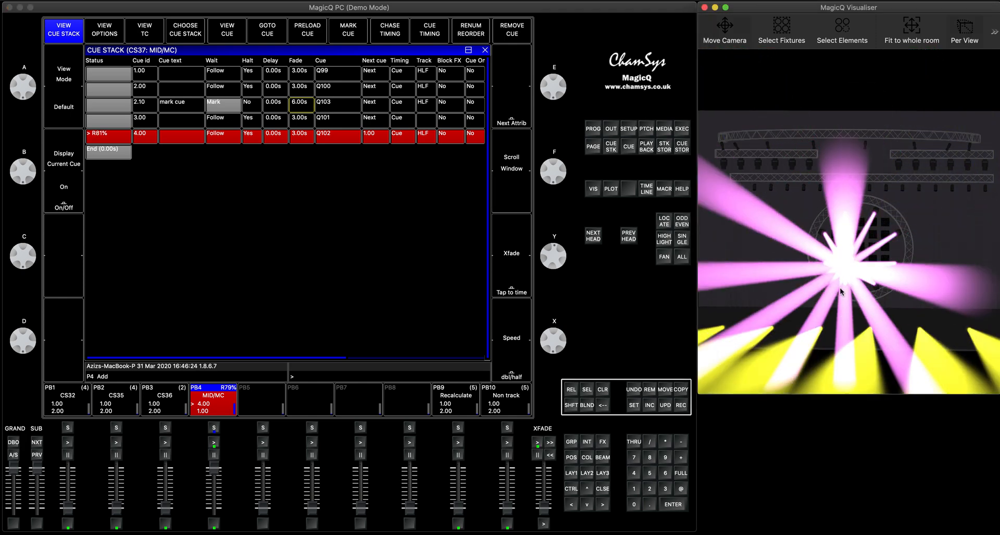
Step the MID/MC playback forward into the magenta cue 4
click(214, 449)
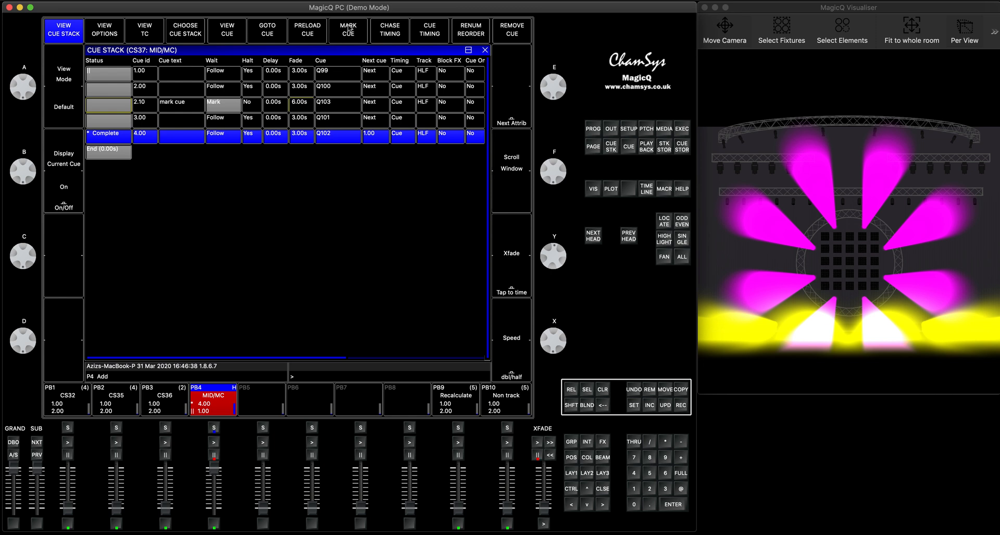
mouse_move(322, 111)
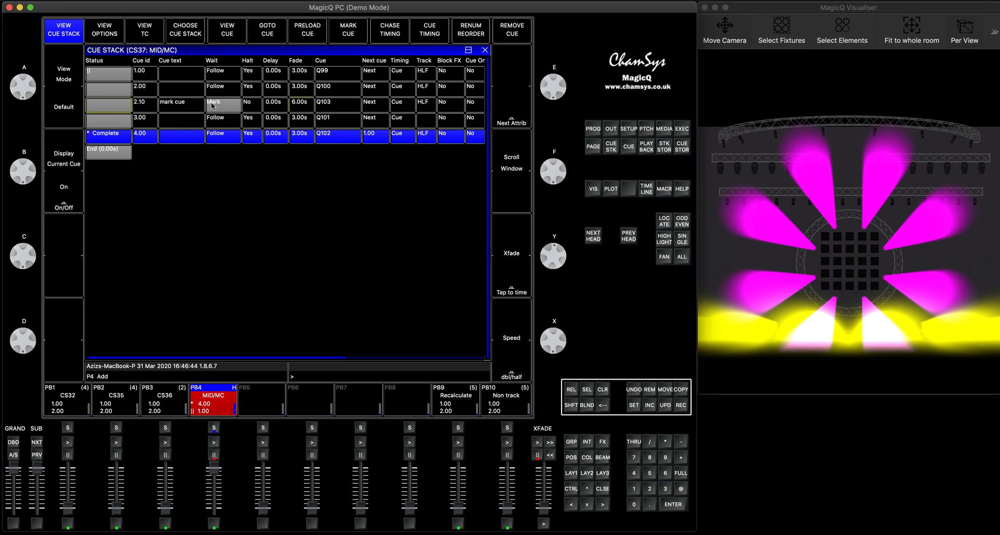
mouse_move(300, 124)
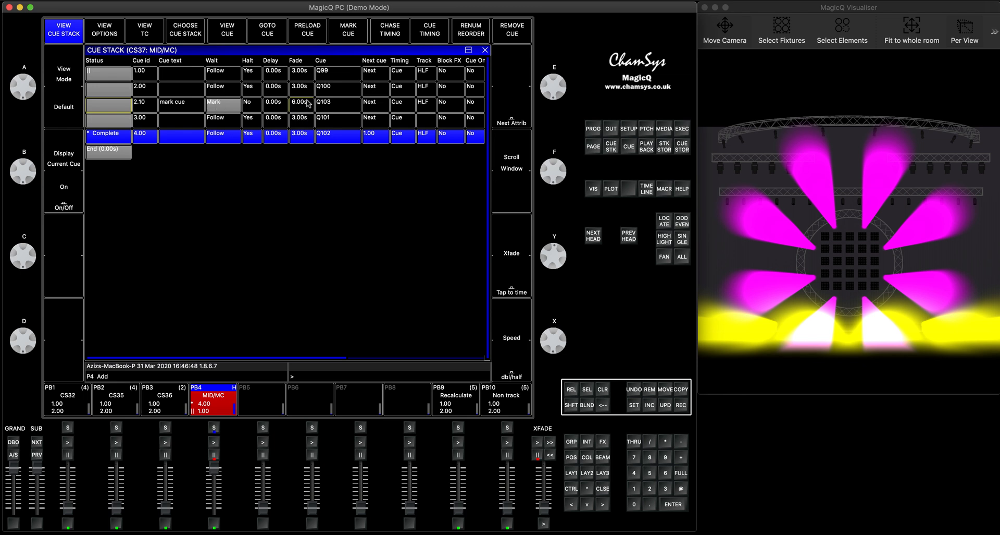
mouse_move(297, 106)
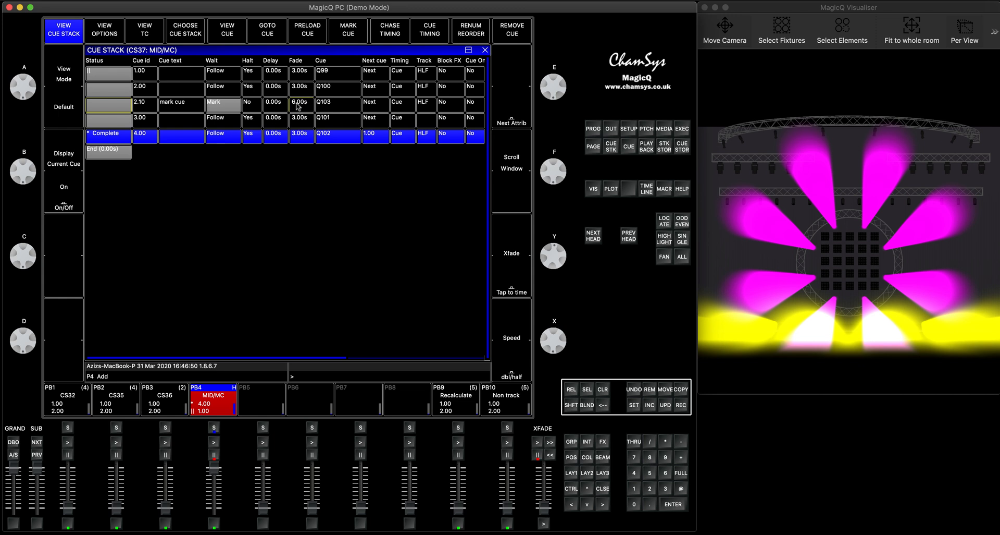